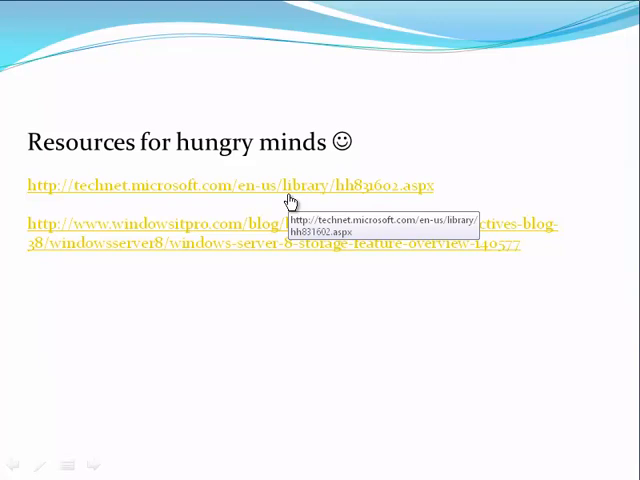
pyautogui.moveTo(252, 244)
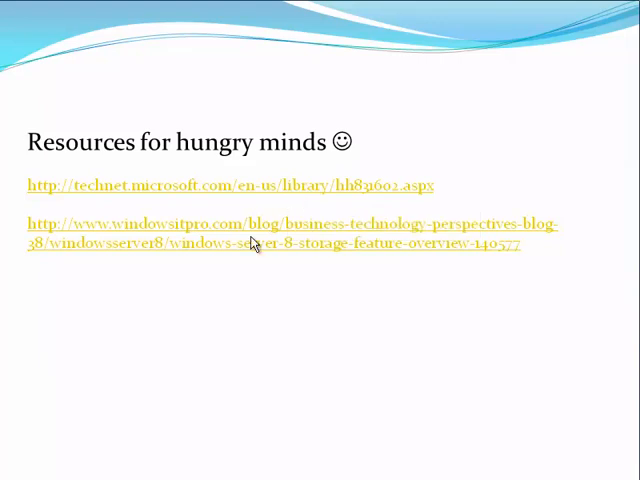
pyautogui.moveTo(250, 102)
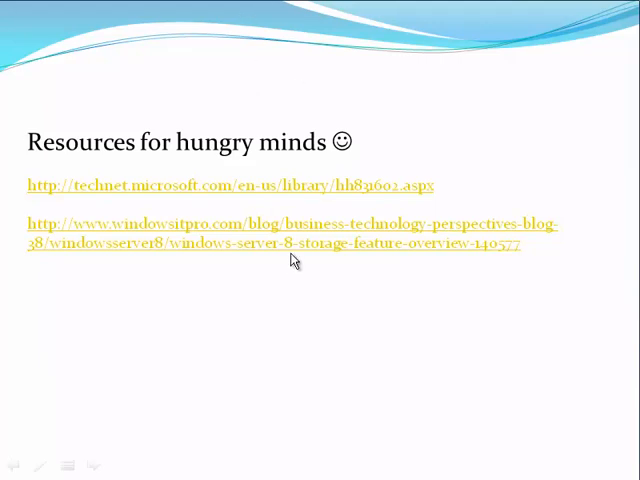
pyautogui.moveTo(360, 262)
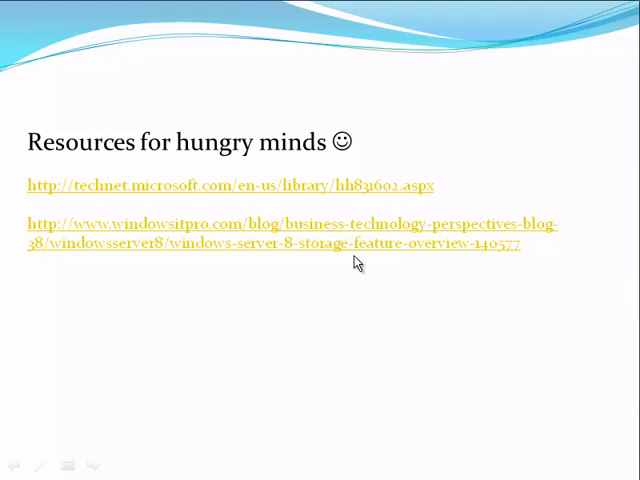
# Advance the slide show past the final 'Resources for hungry minds' slide to the end screen
pyautogui.click(356, 262)
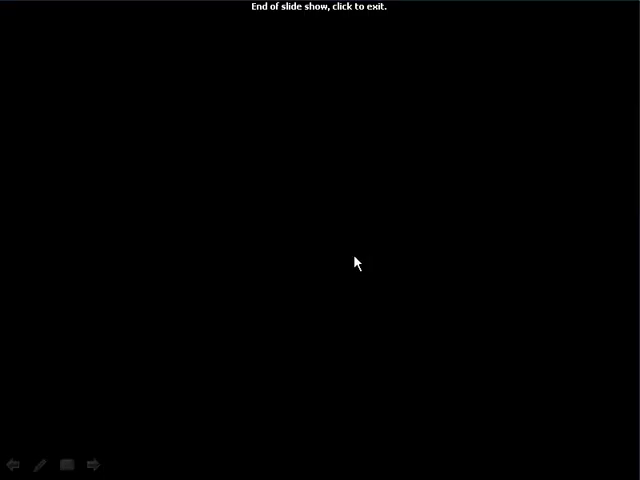
pyautogui.click(356, 260)
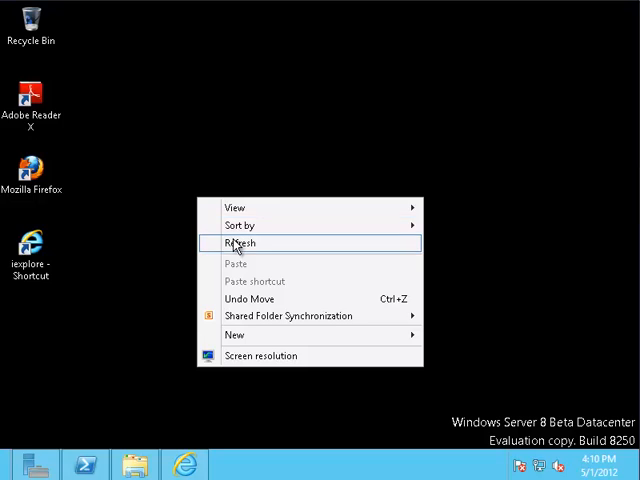
pyautogui.click(238, 244)
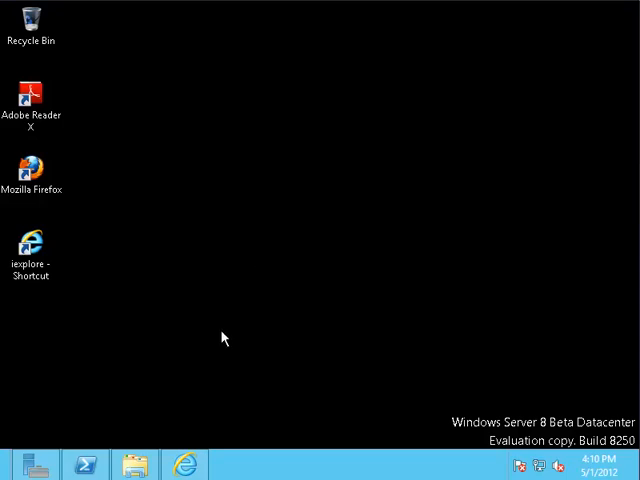
pyautogui.click(136, 464)
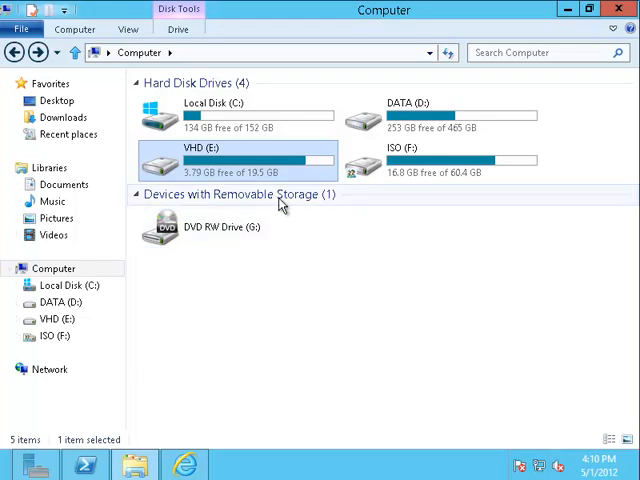
pyautogui.moveTo(208, 172)
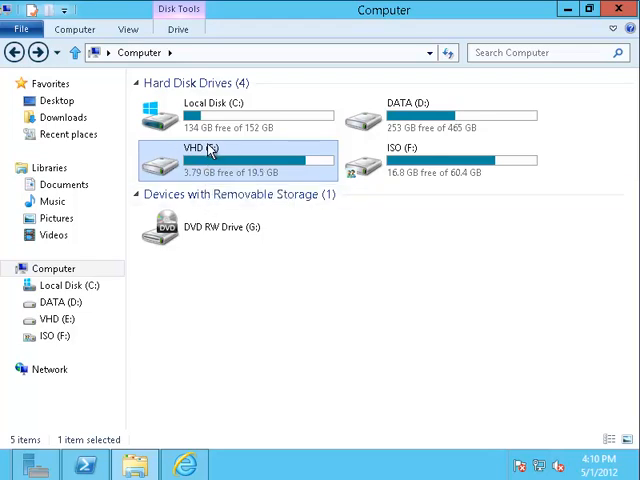
pyautogui.moveTo(216, 176)
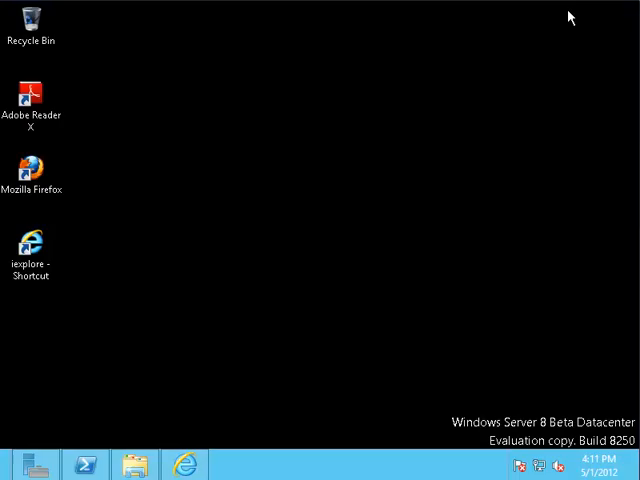
# Start an administrator PowerShell and load the servermanager module
pyautogui.click(84, 464)
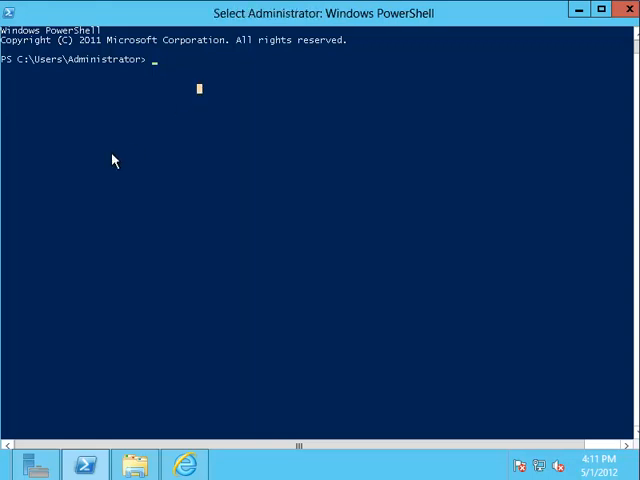
pyautogui.write('import-Module')
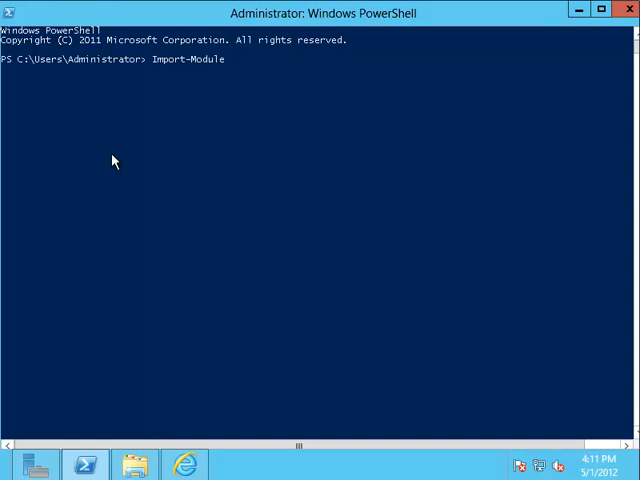
pyautogui.write('servermanager')
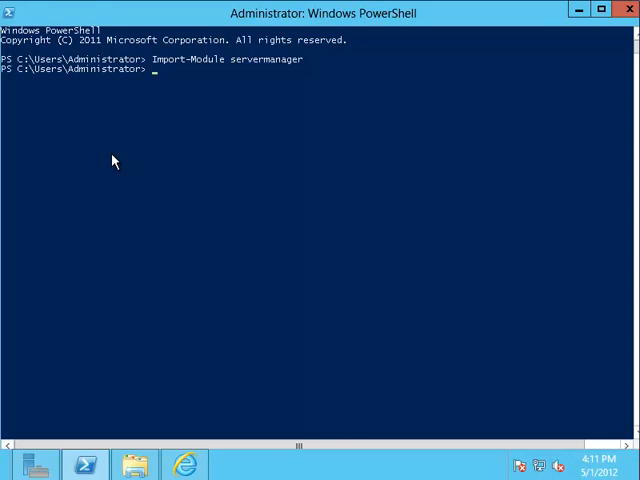
# Install the fs-data-deduplication feature with Add-WindowsFeature, completing without a restart
pyautogui.write('add-')
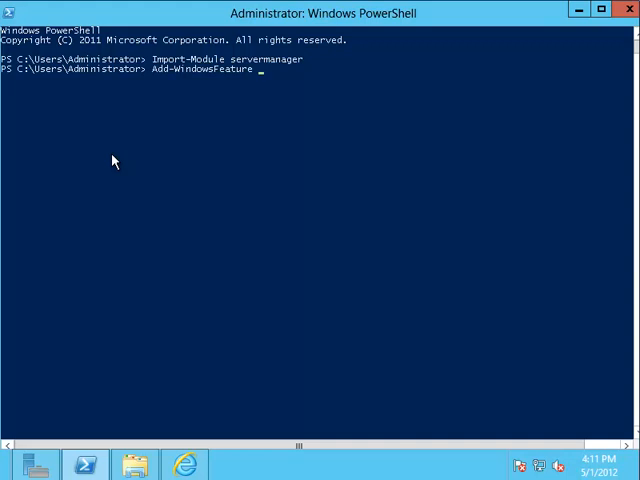
pyautogui.write('-name')
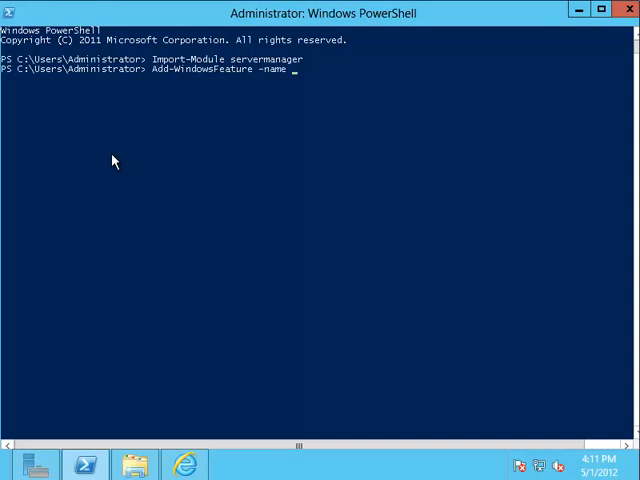
pyautogui.write('fs-')
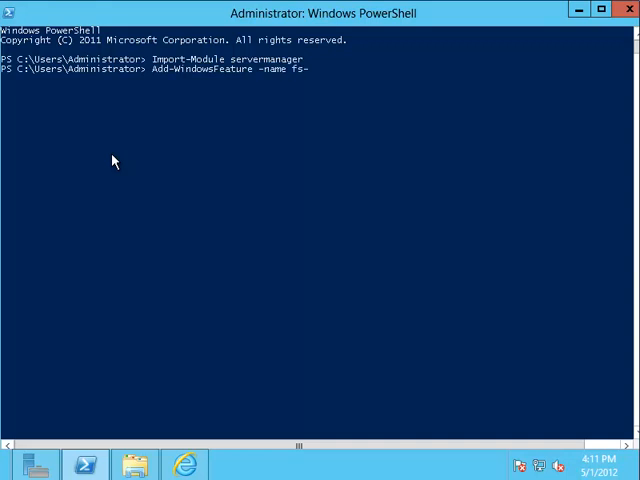
pyautogui.write('data-')
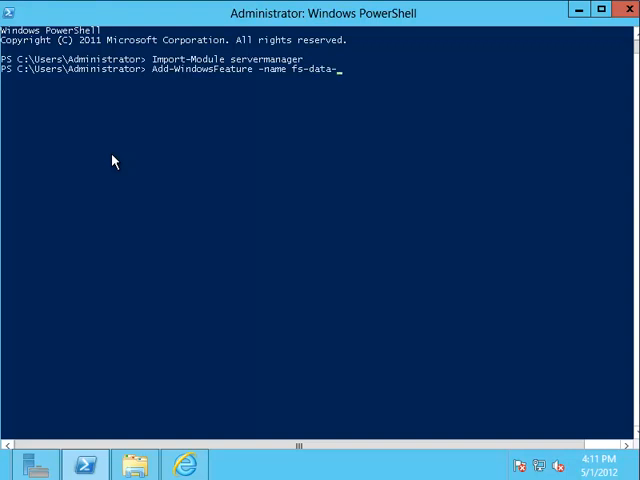
pyautogui.write('deduplication')
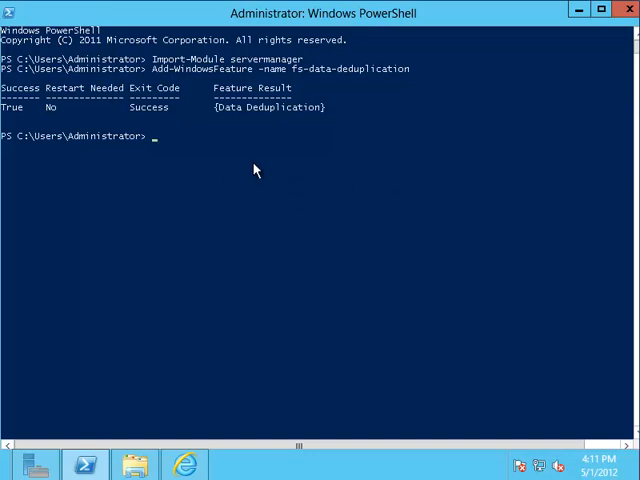
pyautogui.moveTo(180, 156)
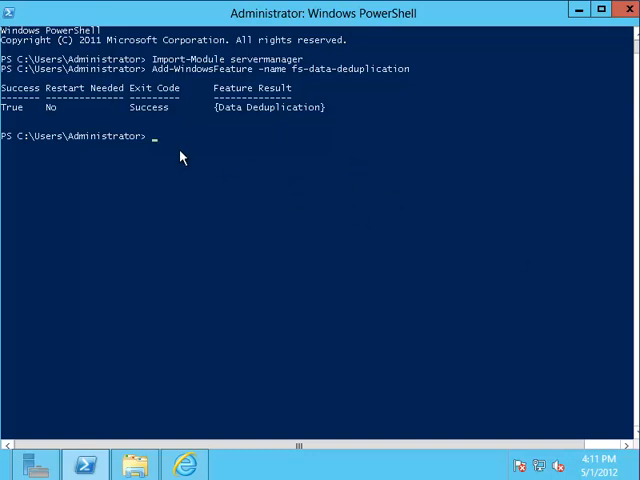
pyautogui.moveTo(272, 204)
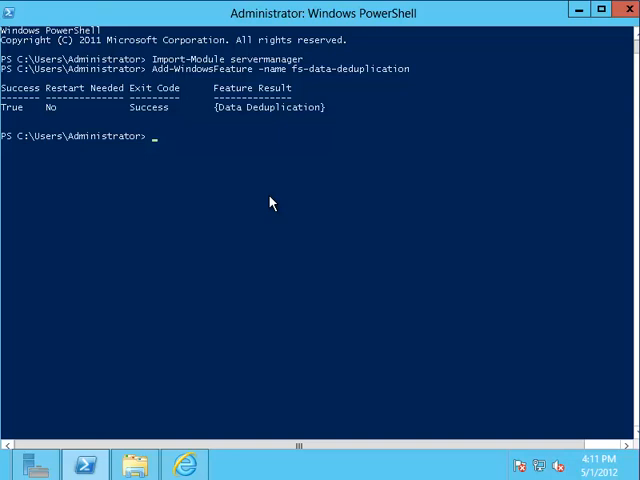
# List the dedup cmdlets with help, then enable deduplication on volume E: with Enable-DedupVolume
pyautogui.click(184, 464)
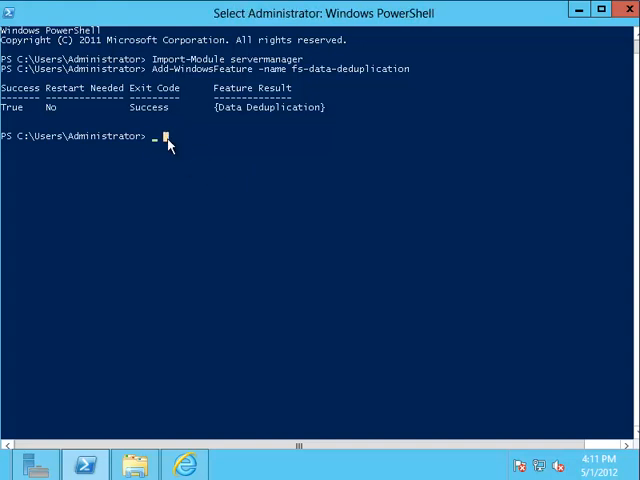
pyautogui.write('help dedup')
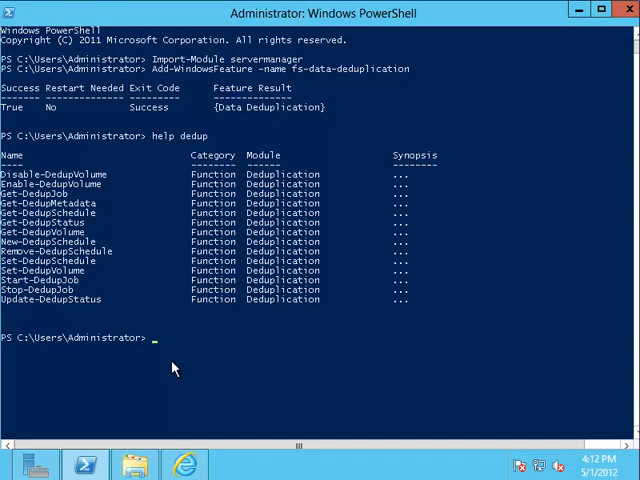
pyautogui.write('enable-DedupVolume')
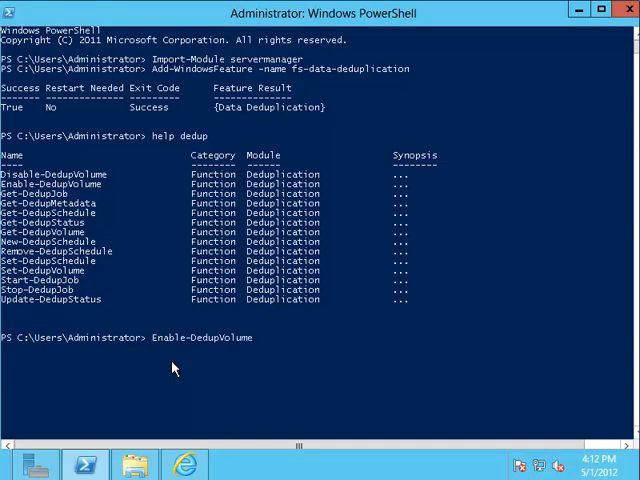
pyautogui.write('E:')
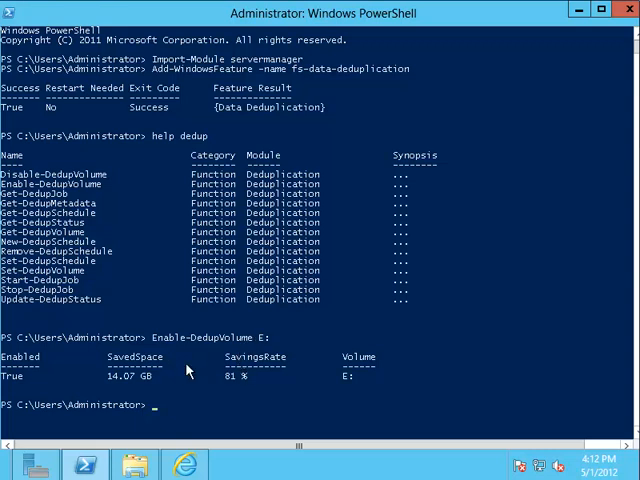
pyautogui.moveTo(188, 412)
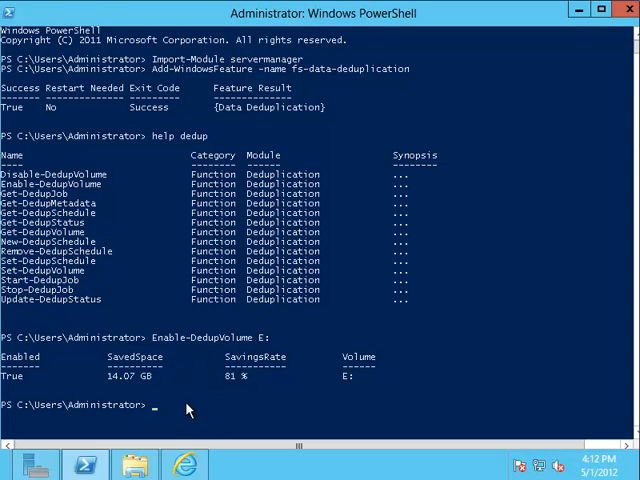
pyautogui.moveTo(236, 302)
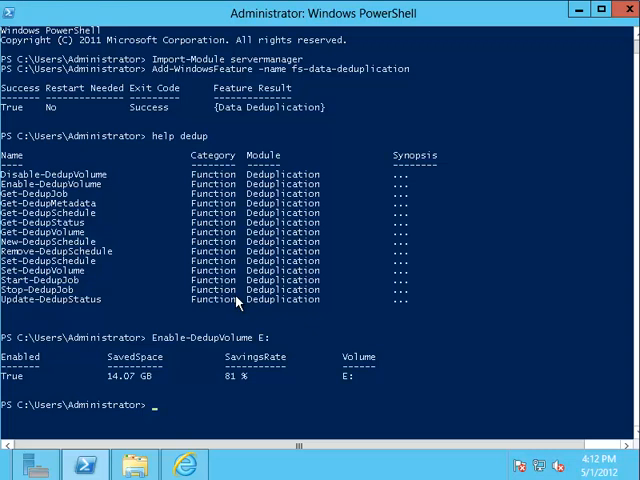
pyautogui.moveTo(416, 292)
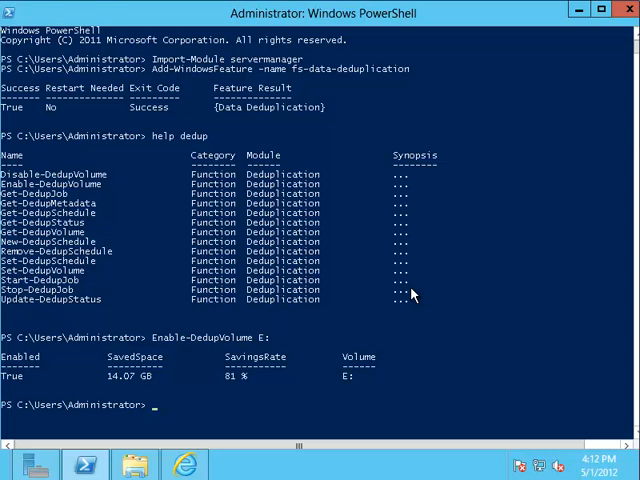
# Query volume E: with Get-DedupVolume, trying the -MinimumFileAgeDays parameter completion
pyautogui.write('get')
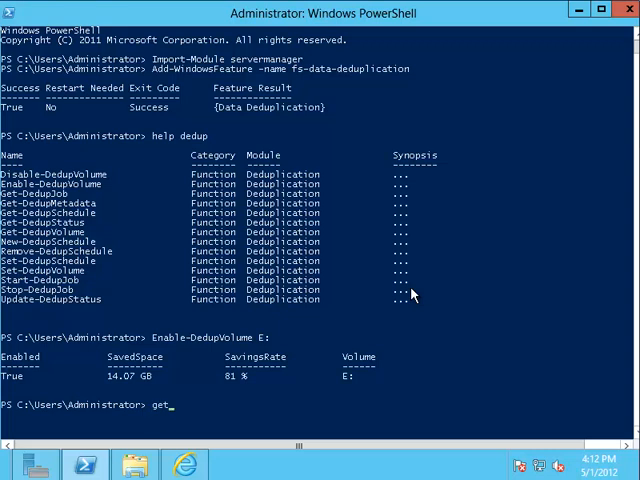
pyautogui.write('ded')
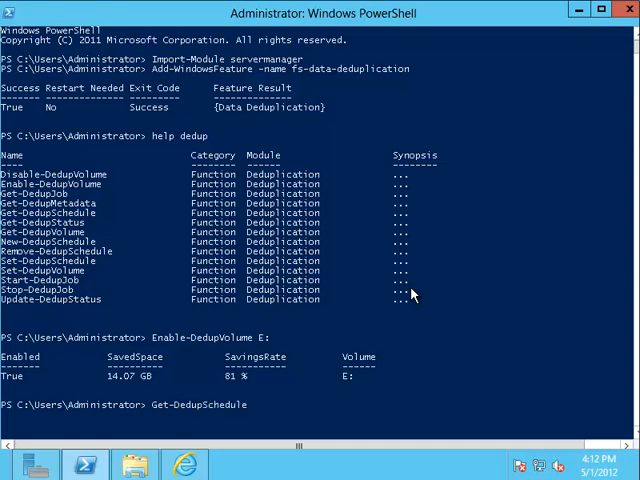
pyautogui.write('Get-DedupVolume')
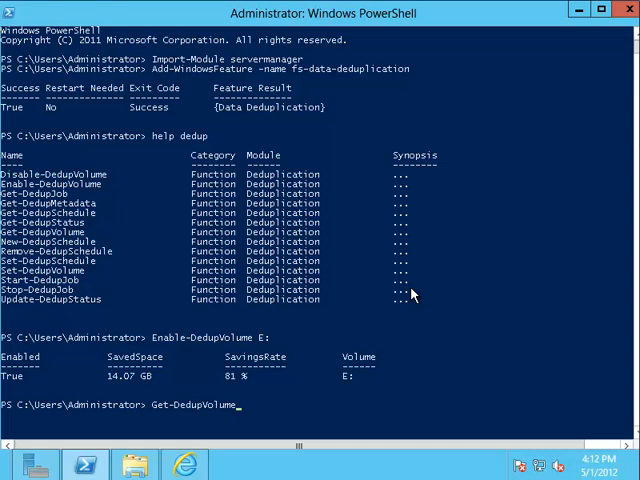
pyautogui.write('E:')
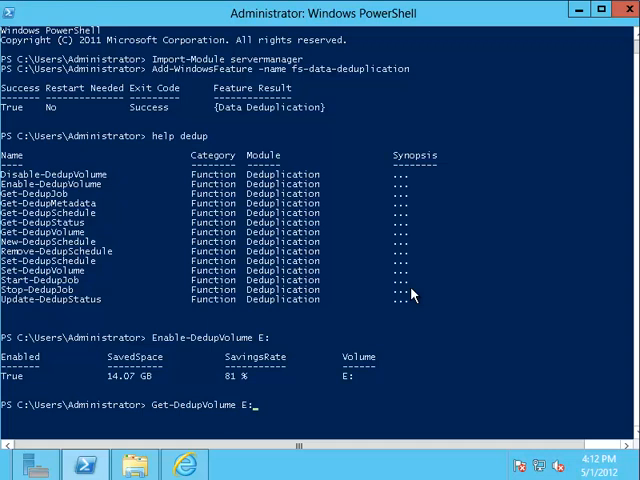
pyautogui.write('-m')
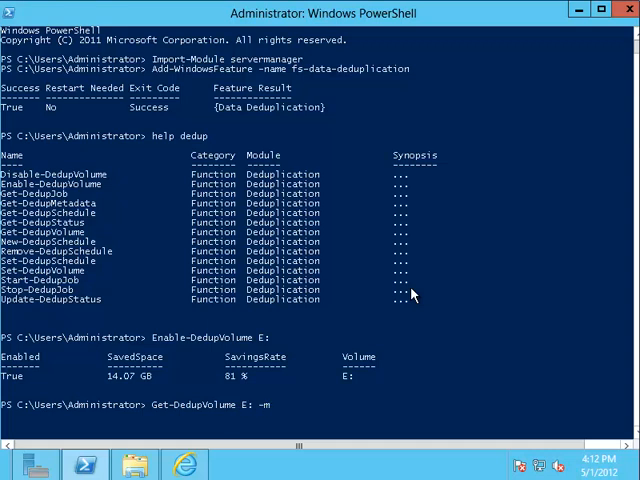
pyautogui.write('i')
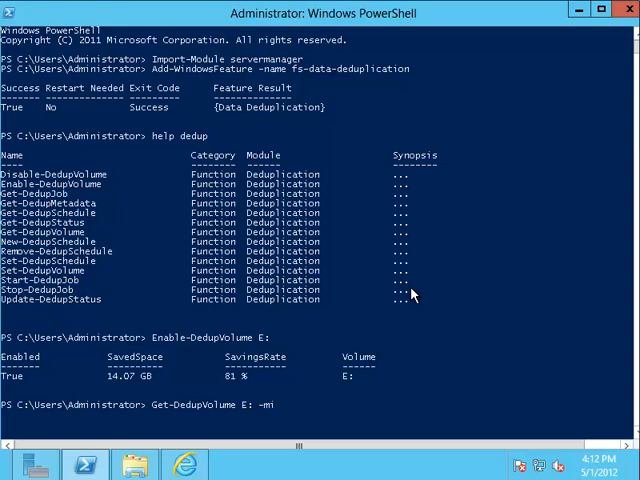
pyautogui.press('BackSpace')
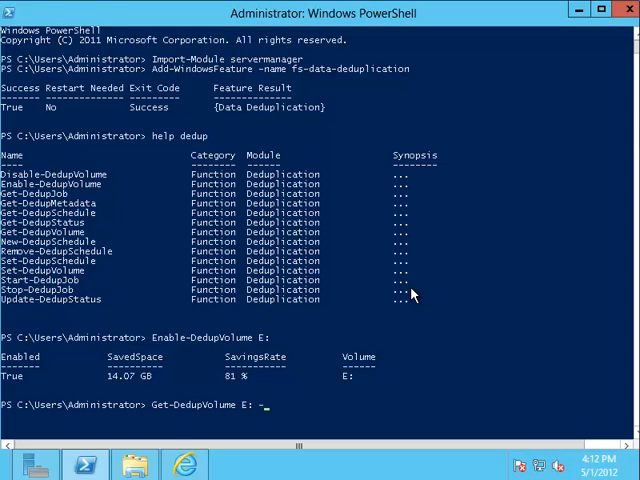
pyautogui.write('-min')
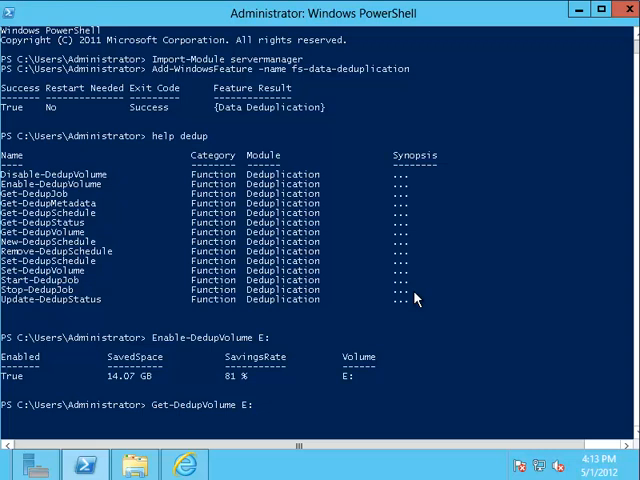
pyautogui.write('-minimum')
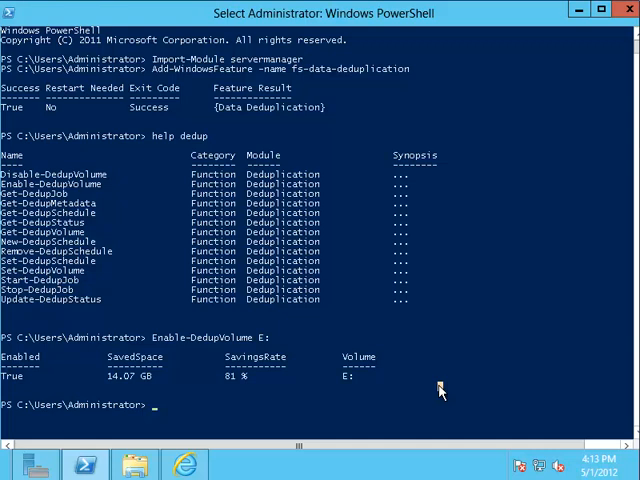
# Set volume E: to a minimum file age of 0 days with Set-DedupVolume
pyautogui.write('set-')
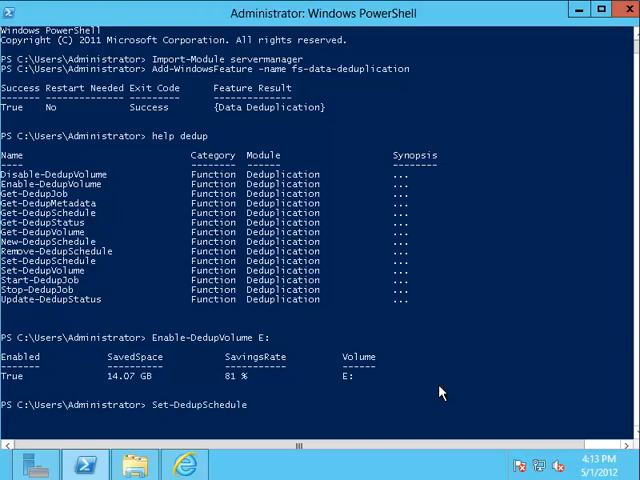
pyautogui.write('Set-DedupVolume')
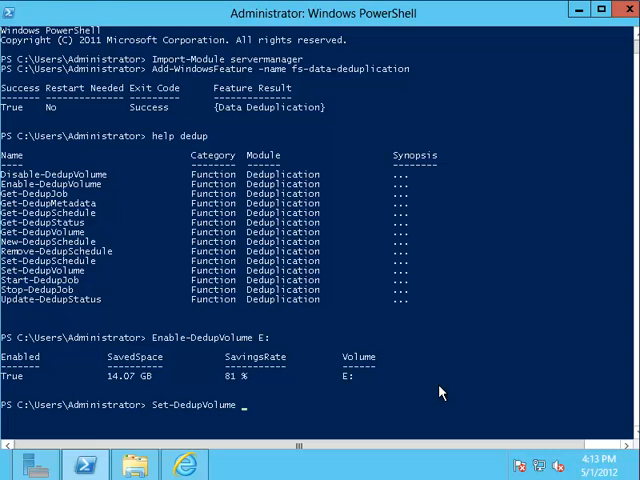
pyautogui.write('E:')
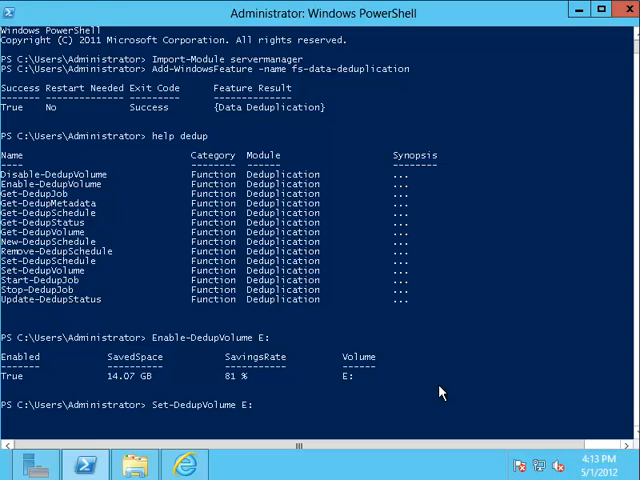
pyautogui.write('-m')
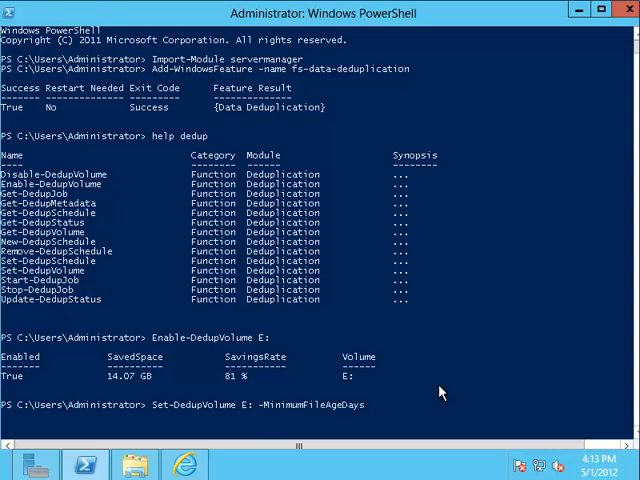
pyautogui.write('0')
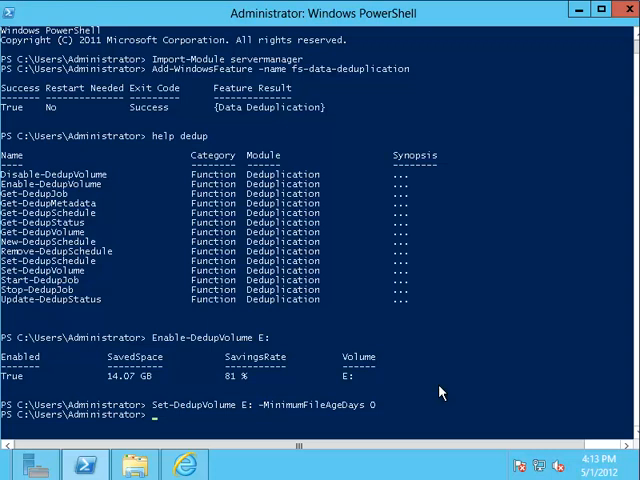
# List deduplication status for the volumes with Get-DedupStatus
pyautogui.write('get-')
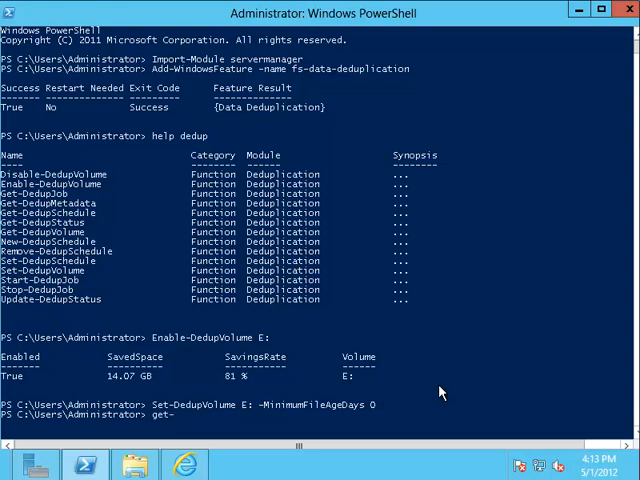
pyautogui.write('ded')
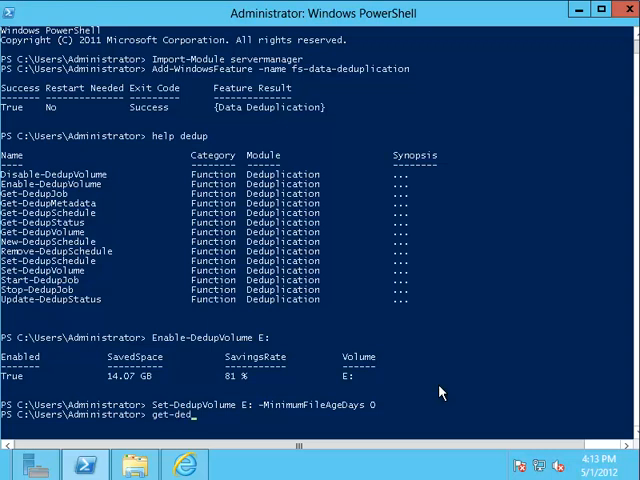
pyautogui.write('Get-DedupStatus')
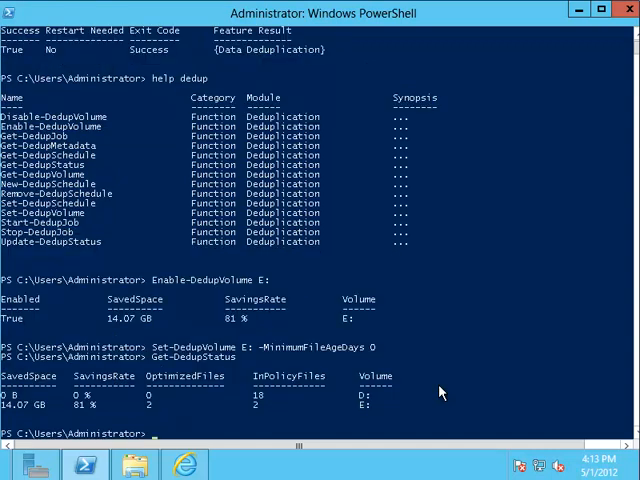
pyautogui.moveTo(300, 418)
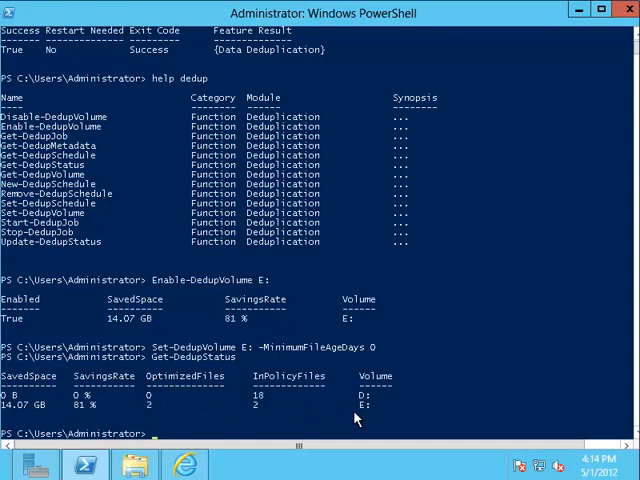
pyautogui.moveTo(364, 416)
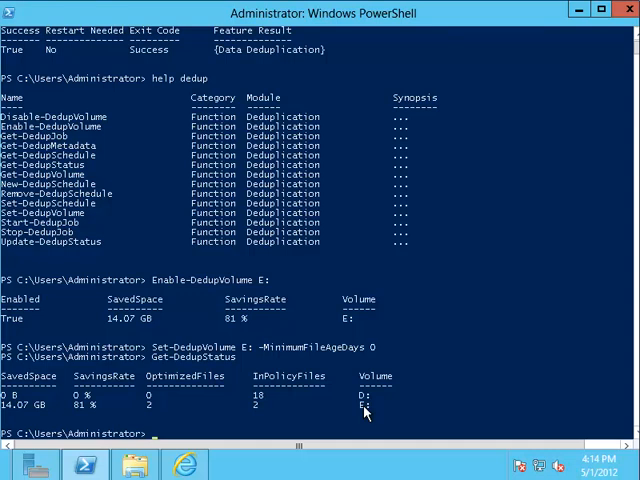
pyautogui.write('get-')
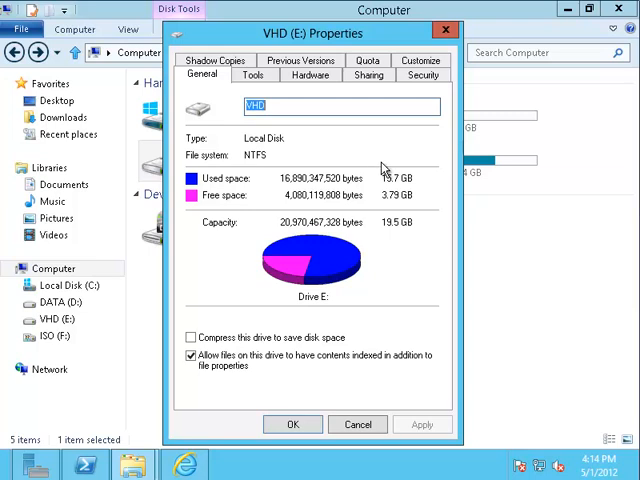
pyautogui.moveTo(398, 192)
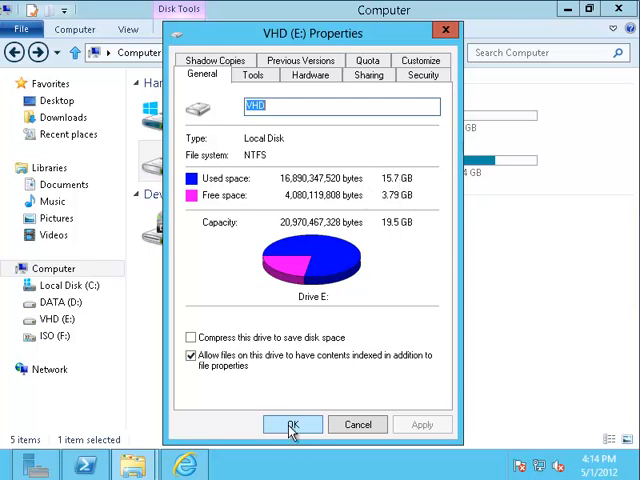
pyautogui.click(292, 424)
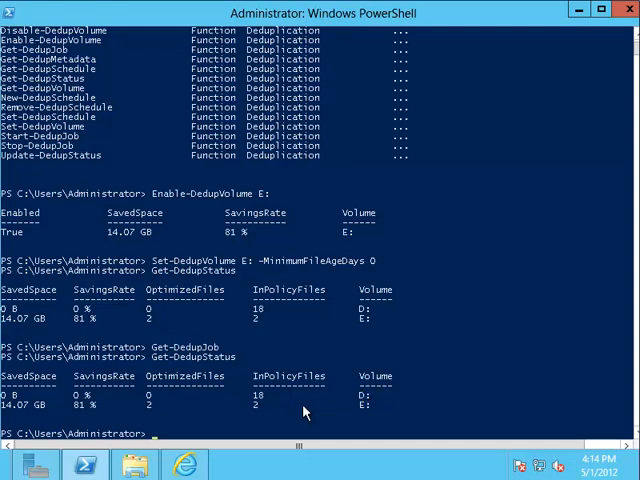
pyautogui.moveTo(308, 412)
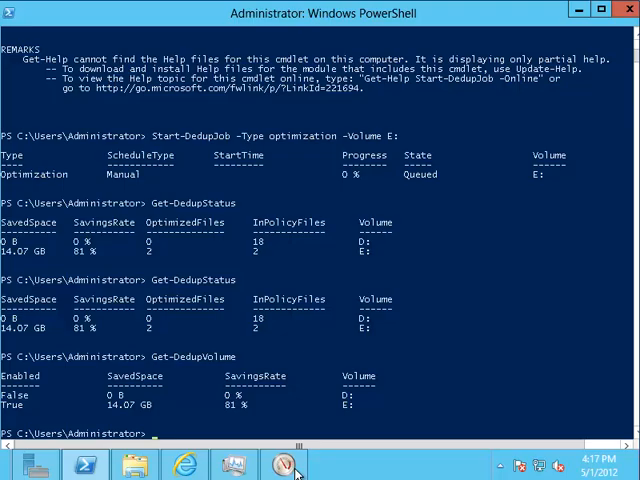
# Queue an optimization dedup job on volume E: and check its status and volume listing
pyautogui.click(284, 464)
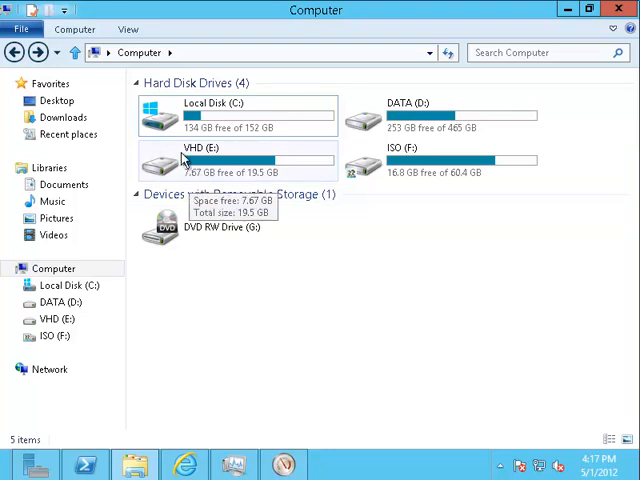
# View VHD (E:) properties showing 11.8 GB used and 7.67 GB free
pyautogui.rightClick(200, 160)
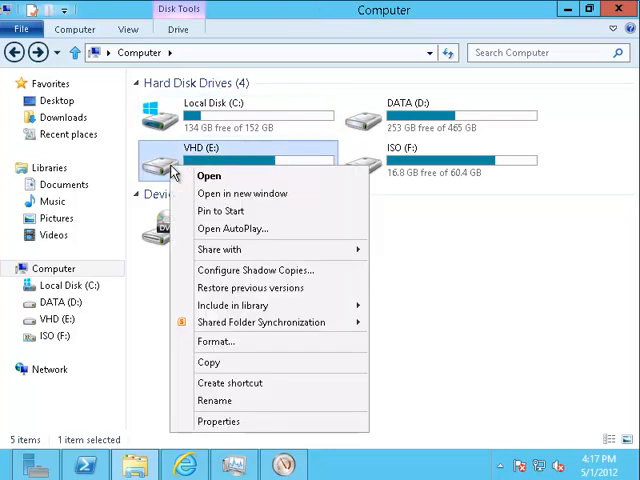
pyautogui.click(218, 420)
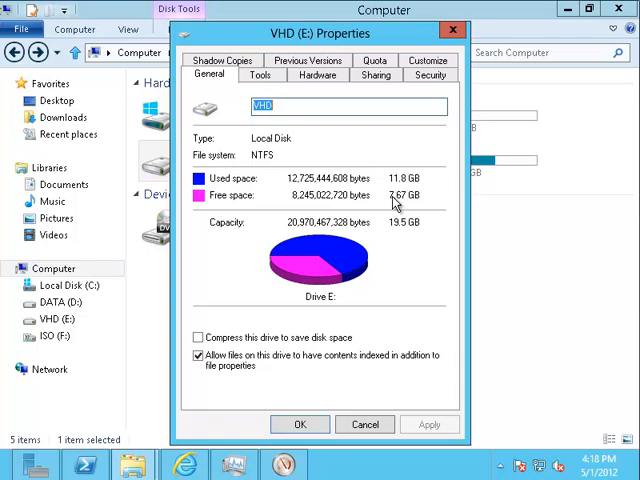
pyautogui.moveTo(398, 196)
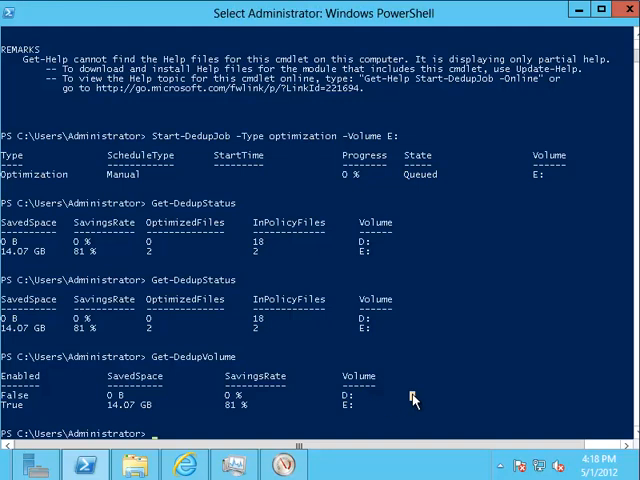
# Rerun Get-DedupStatus, still reporting 14.07 GB saved at 81% on E:
pyautogui.write('Get-DedupStatus')
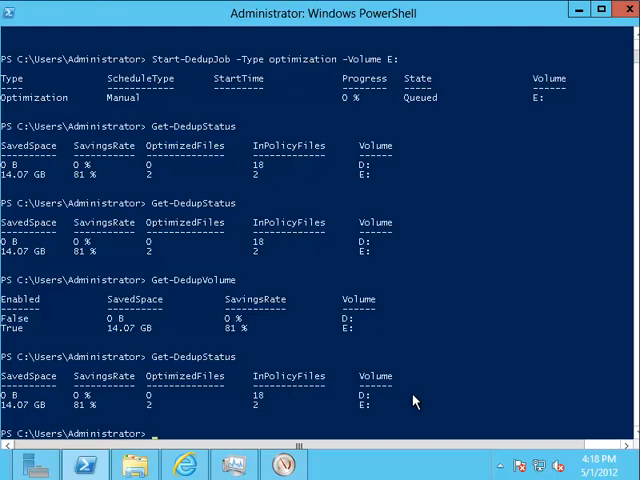
pyautogui.write('Get-DedupStatus')
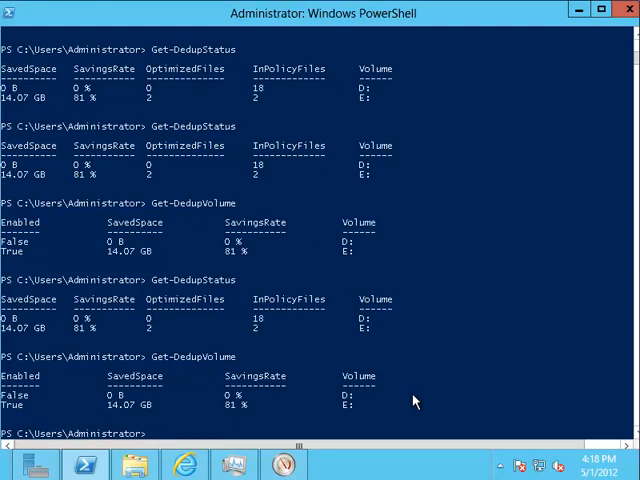
pyautogui.moveTo(44, 412)
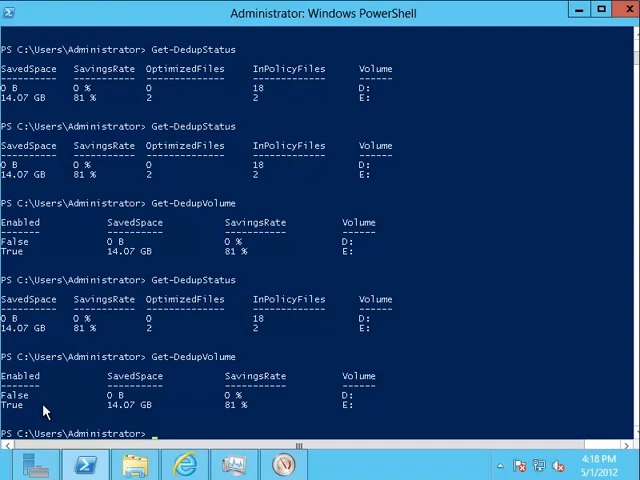
pyautogui.moveTo(232, 436)
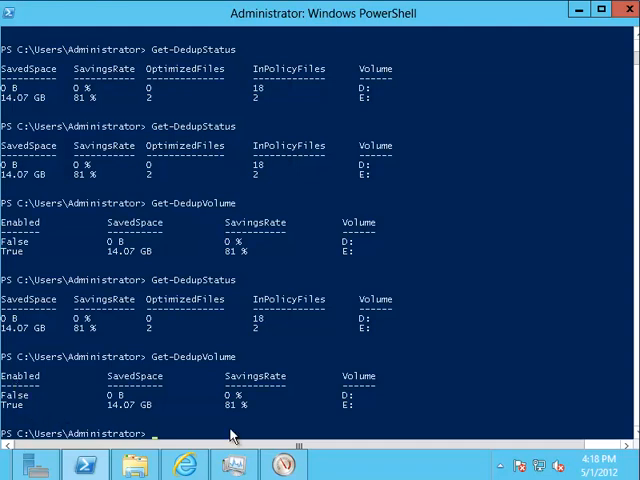
pyautogui.moveTo(18, 416)
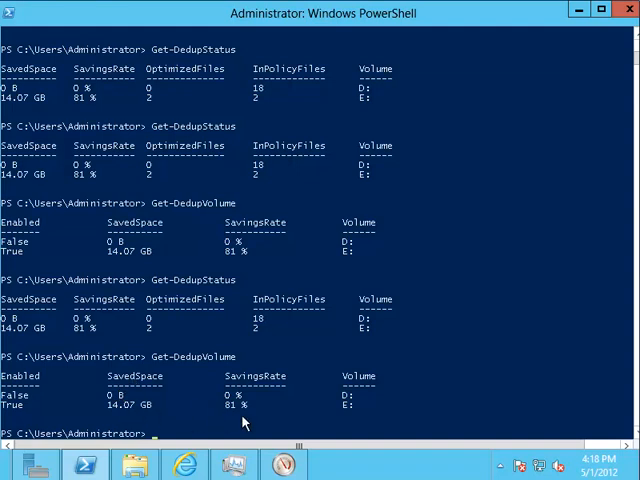
pyautogui.moveTo(250, 420)
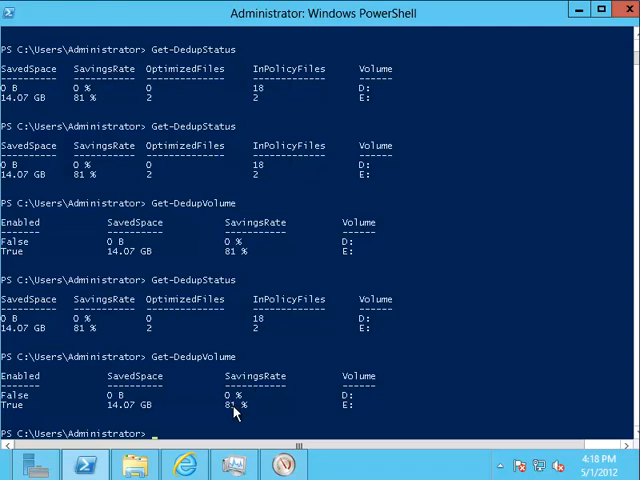
pyautogui.moveTo(228, 408)
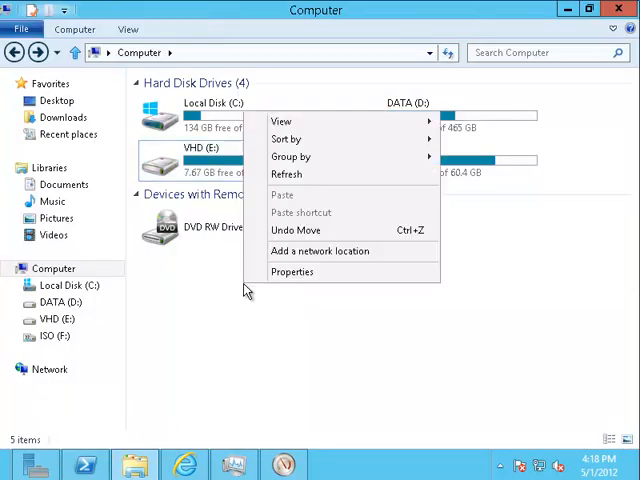
# Refresh the drive listing to see E: at 9.30 GB used, then dismiss its properties
pyautogui.click(184, 204)
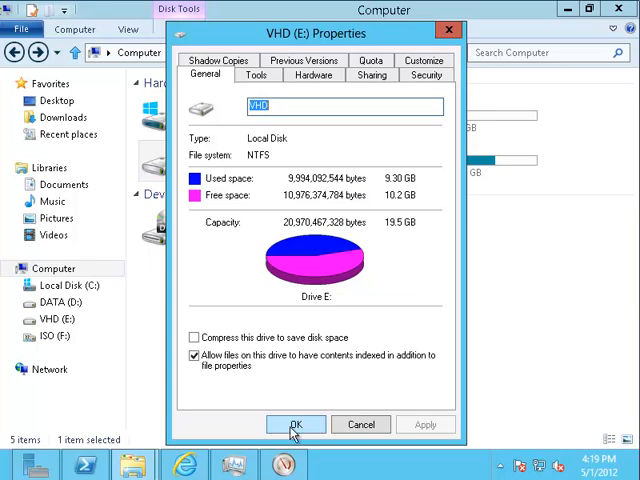
pyautogui.click(296, 424)
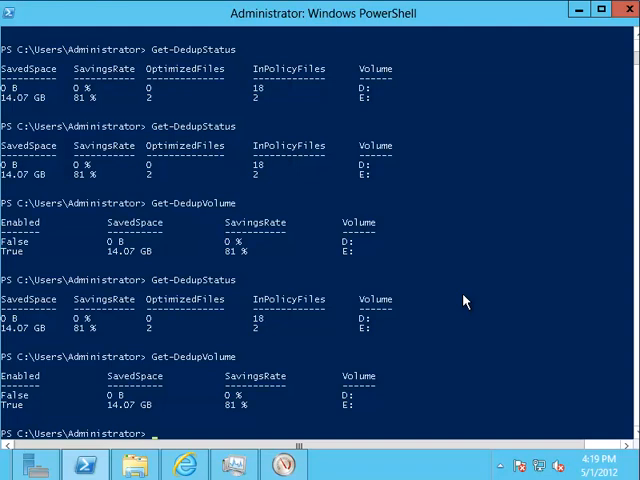
pyautogui.moveTo(456, 306)
pyautogui.write('Get-DedupStatus -Volume E:')
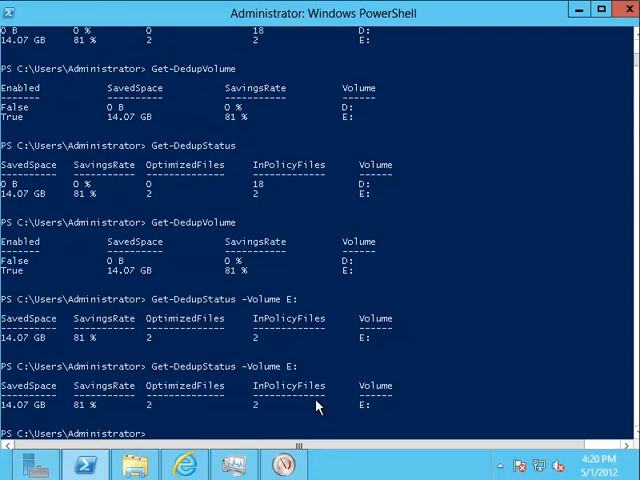
pyautogui.moveTo(116, 420)
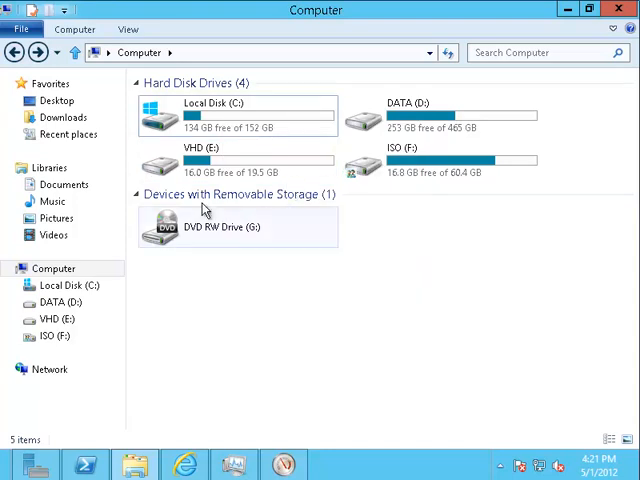
# Check VHD (E:) properties now showing 3.43 GB used and 16.0 GB free, then dismiss them
pyautogui.rightClick(210, 160)
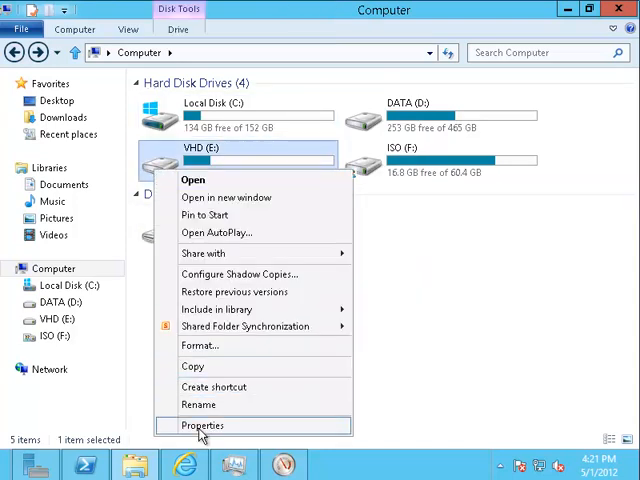
pyautogui.click(200, 424)
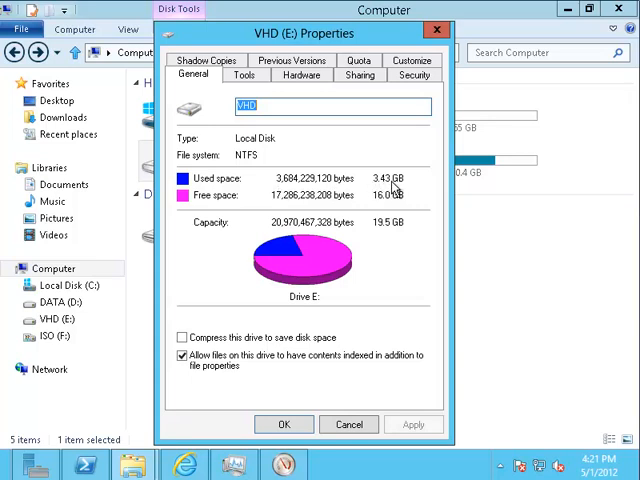
pyautogui.moveTo(388, 208)
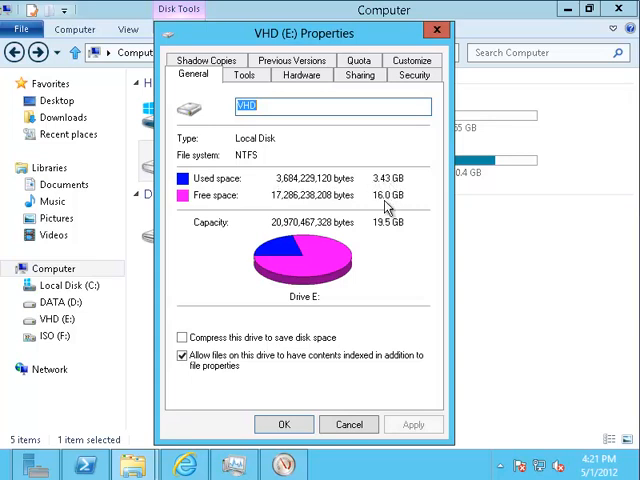
pyautogui.click(348, 424)
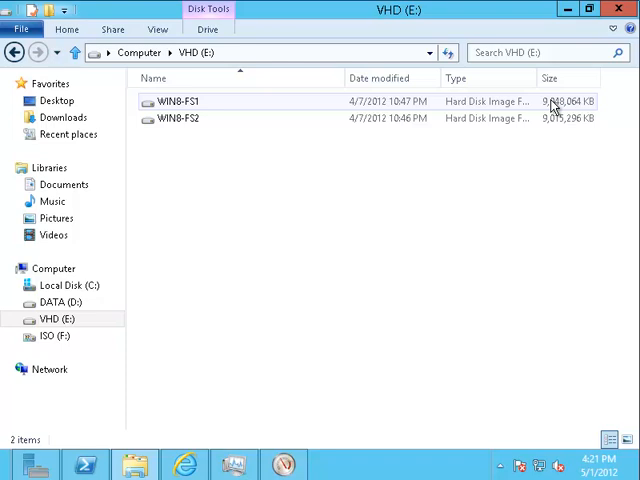
# View the properties of the WIN8-FS1 disk image inside drive E:
pyautogui.rightClick(182, 100)
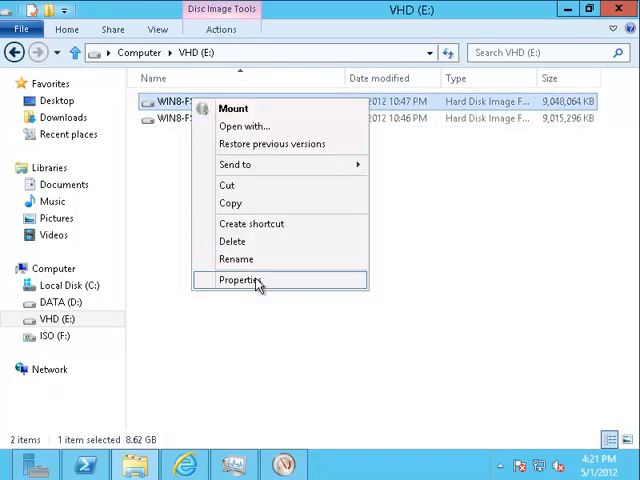
pyautogui.click(240, 280)
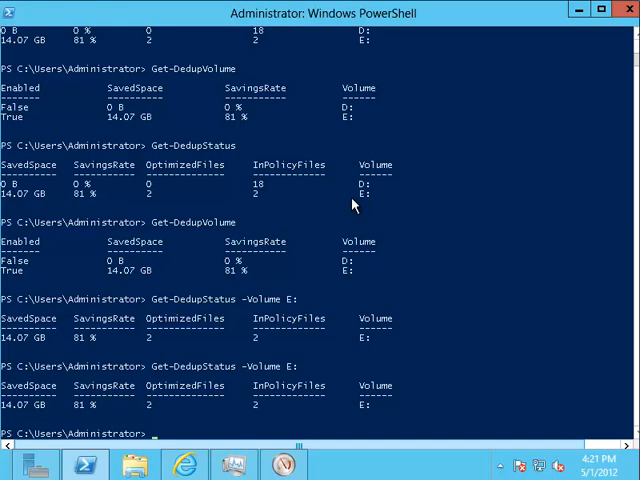
pyautogui.moveTo(392, 252)
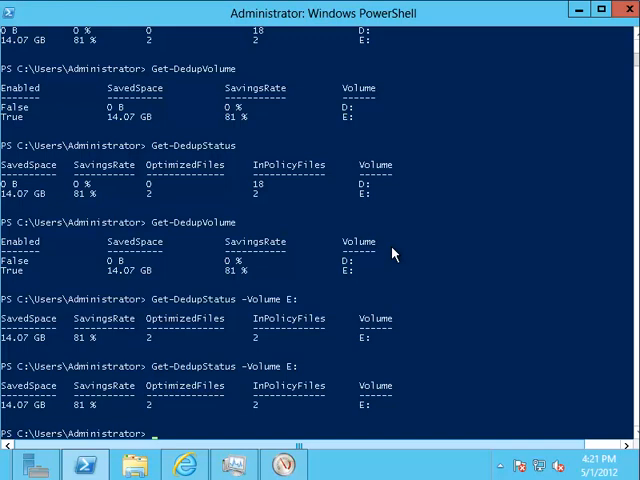
pyautogui.moveTo(438, 196)
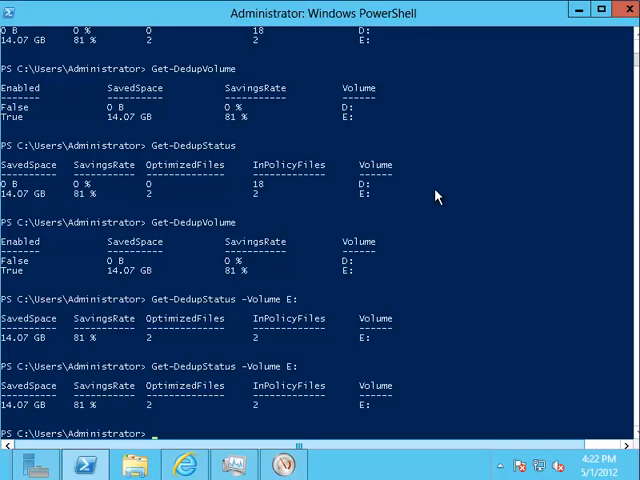
pyautogui.moveTo(446, 222)
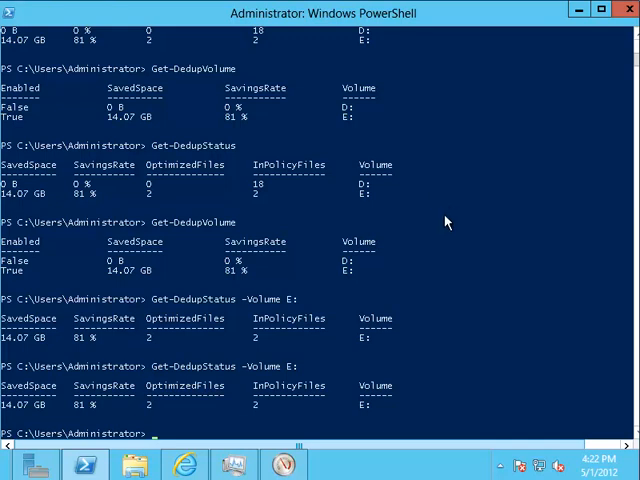
pyautogui.moveTo(480, 290)
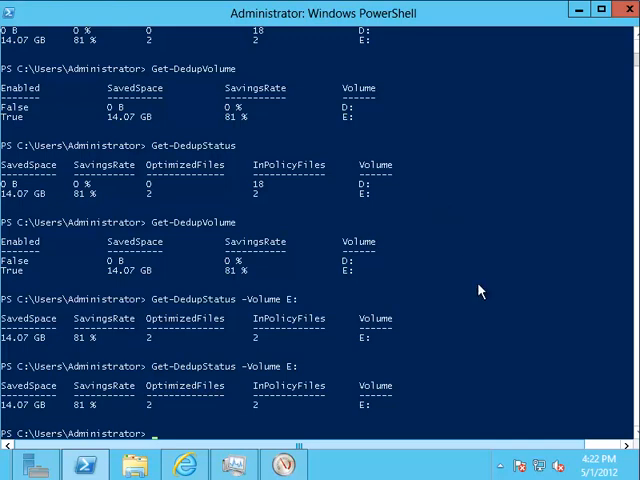